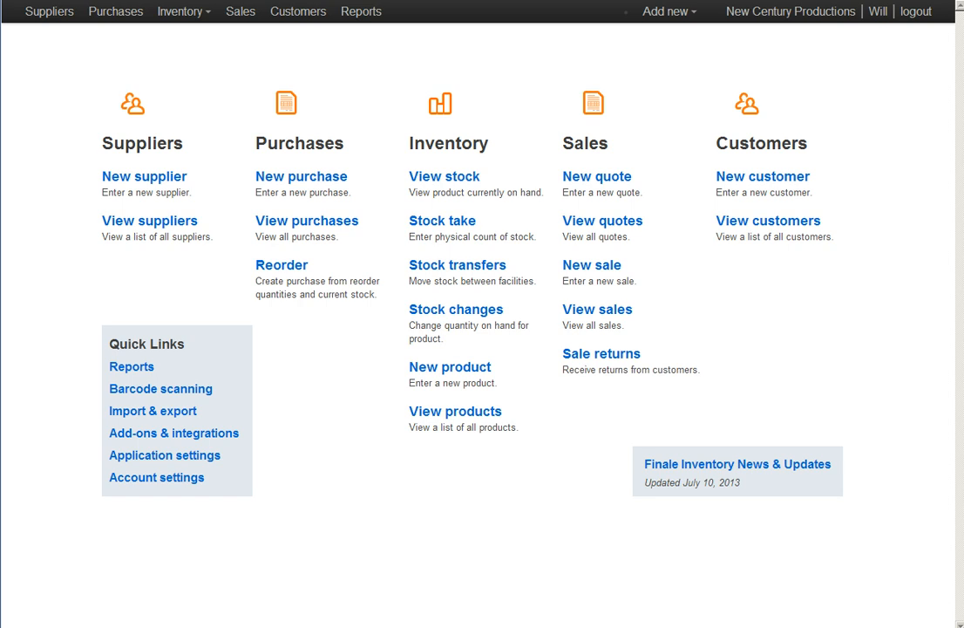
mouse_move(599, 354)
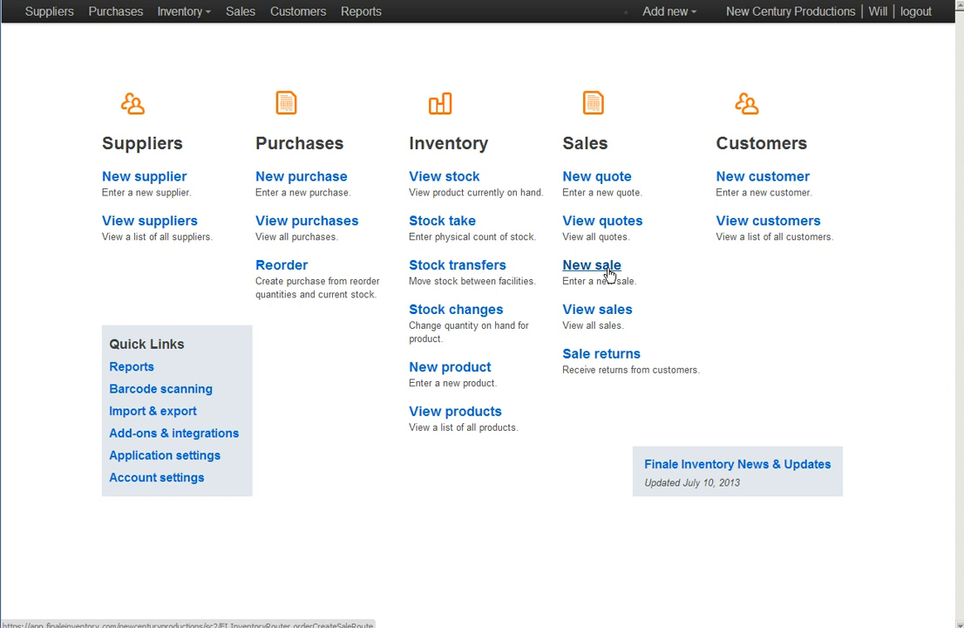
Step: Choose New sale under Sales to reach the Create new sale page
click(593, 265)
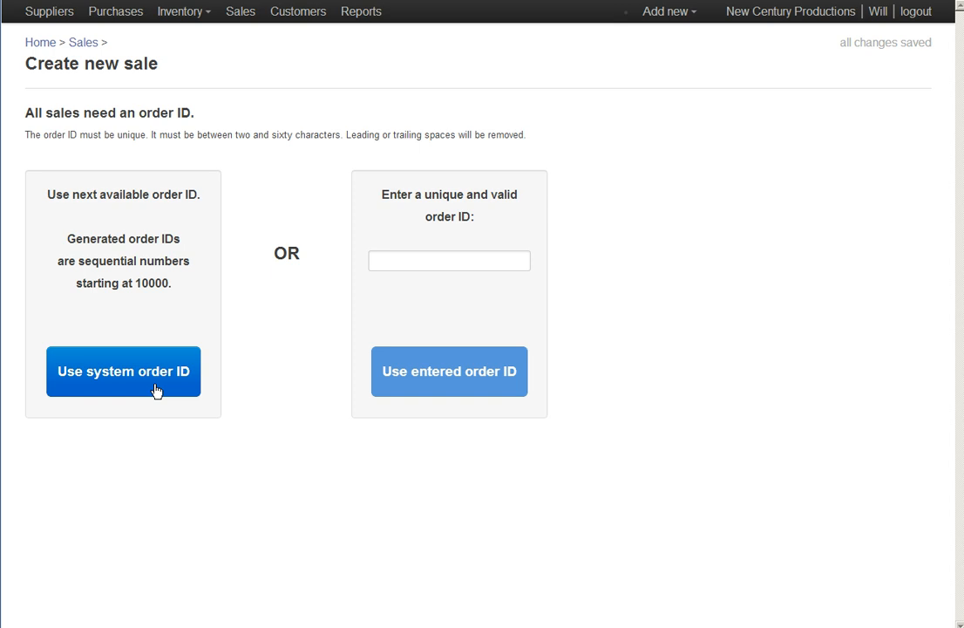
Step: Use the system order ID (10109) and set the customer to ExampleCustomer
click(122, 370)
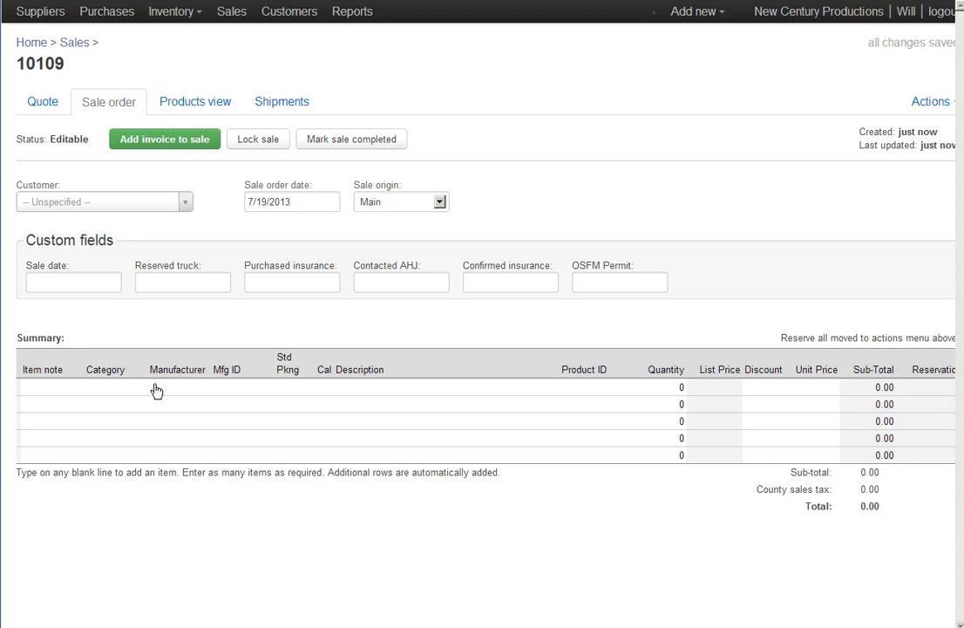
mouse_move(169, 241)
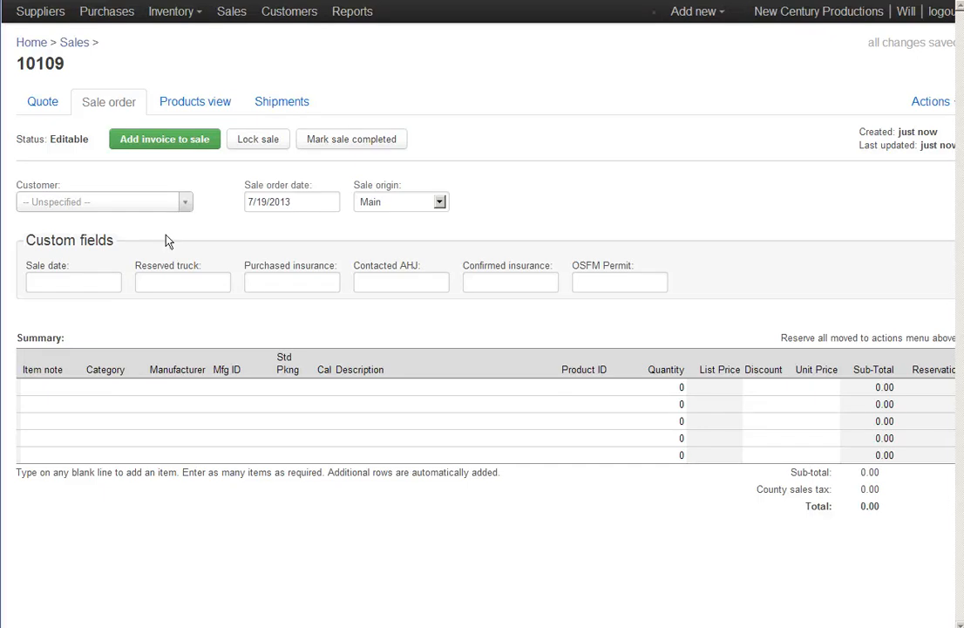
click(96, 202)
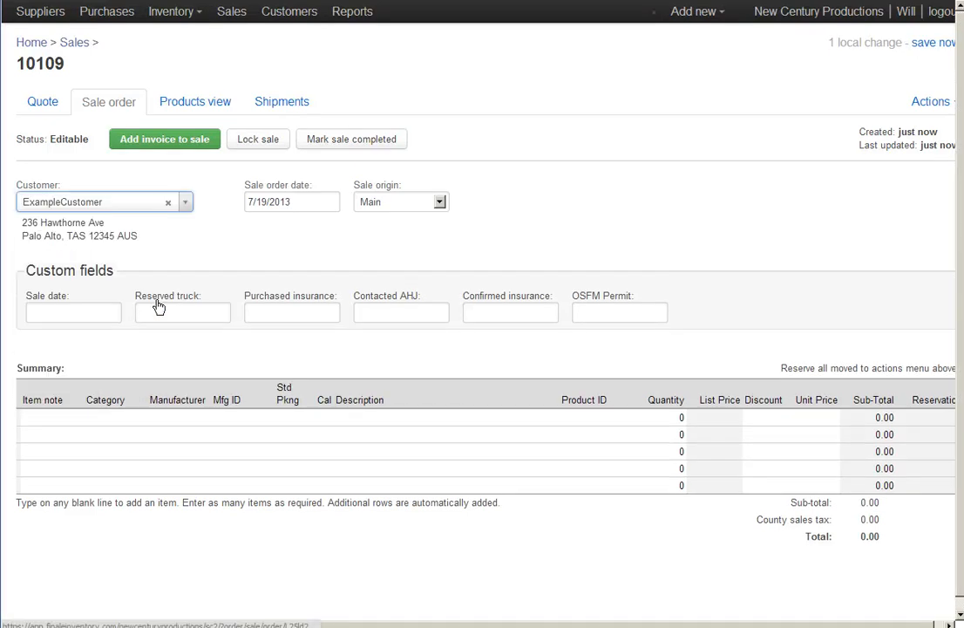
mouse_move(394, 424)
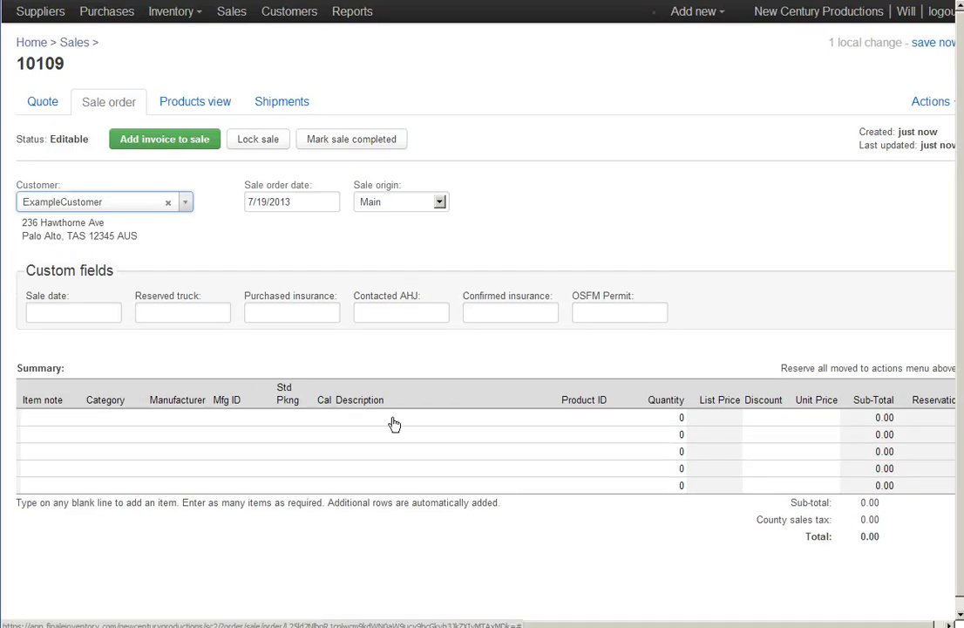
Step: Add K1001 Blueberry Pie as the first line and search 'boyse' for the second
click(394, 417)
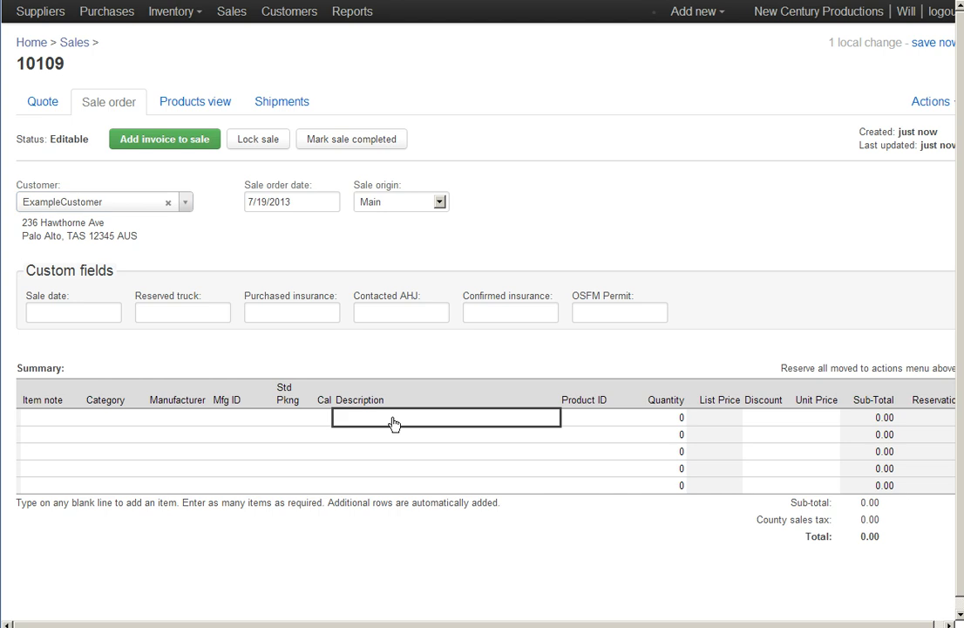
text(blueber)
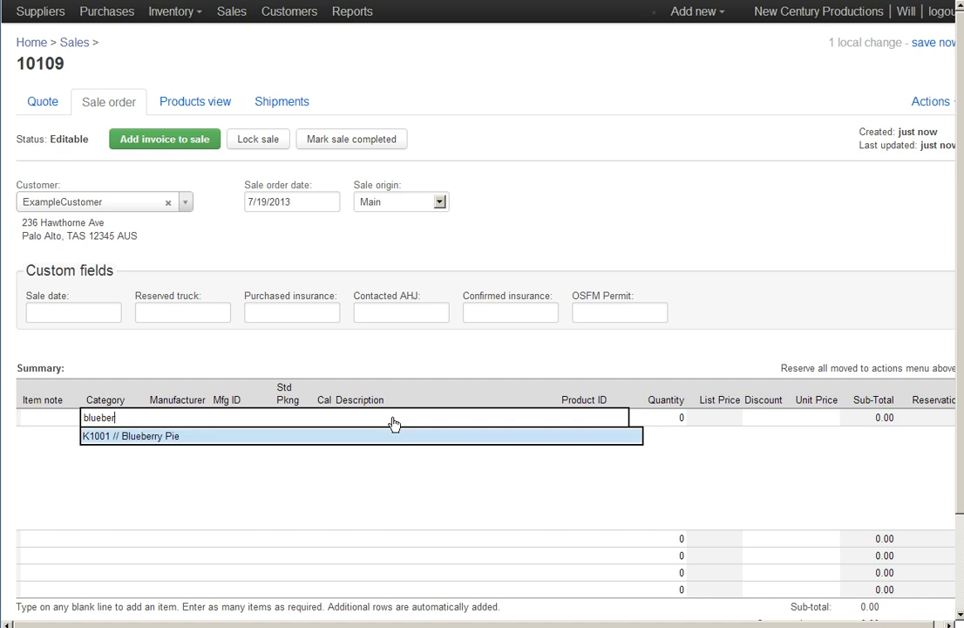
click(148, 436)
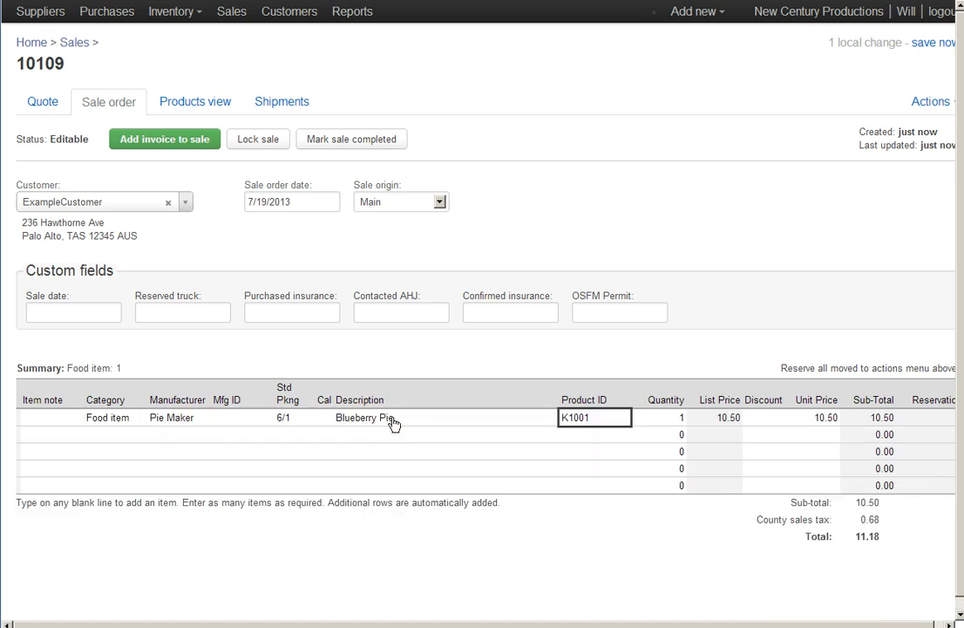
mouse_move(380, 441)
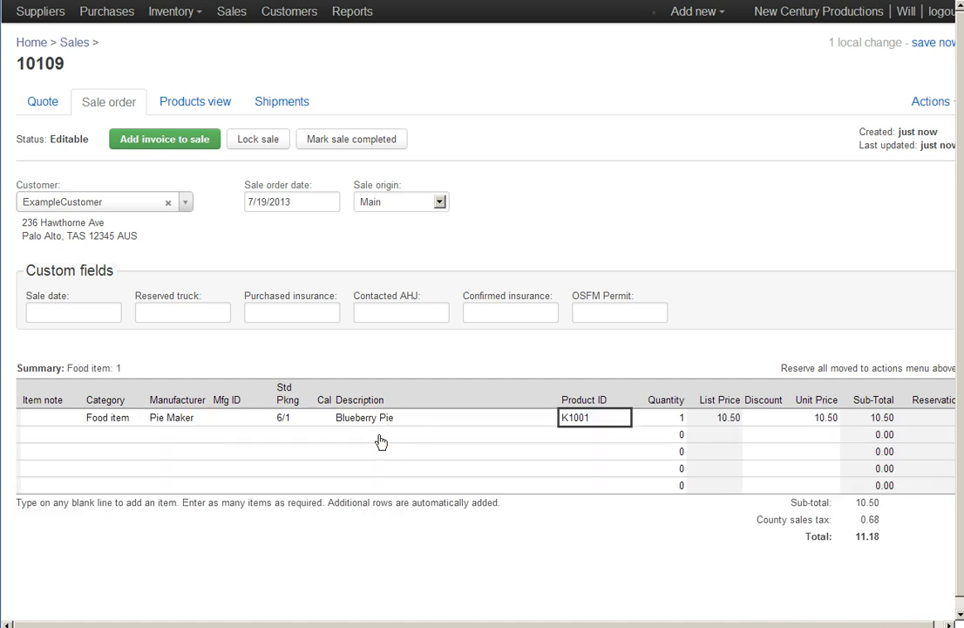
text(boyse)
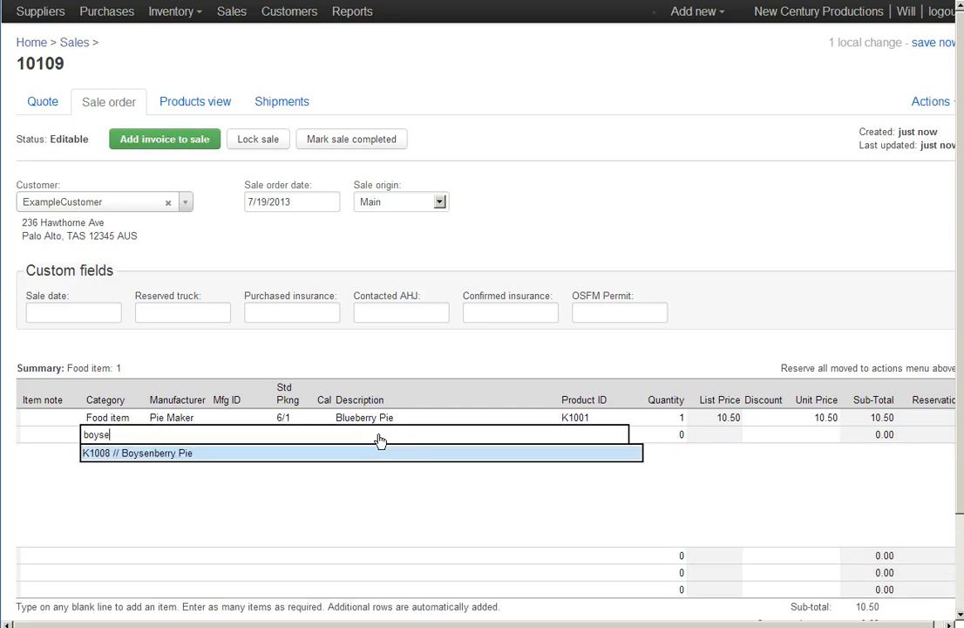
Step: Add K1008 Boysenberry Pie (9.75) as the second line, bringing the total to 21.57
click(136, 453)
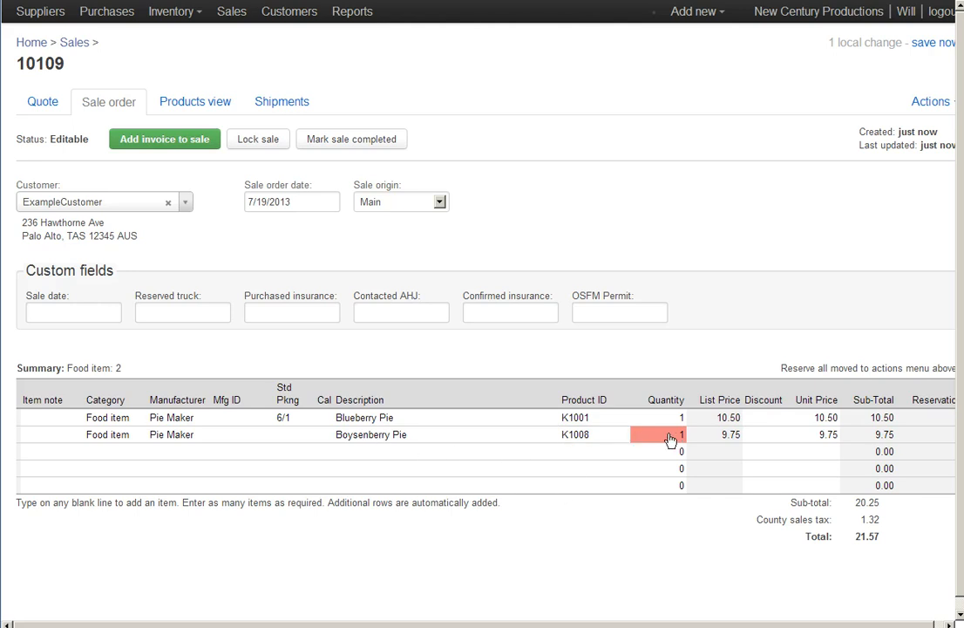
mouse_move(678, 443)
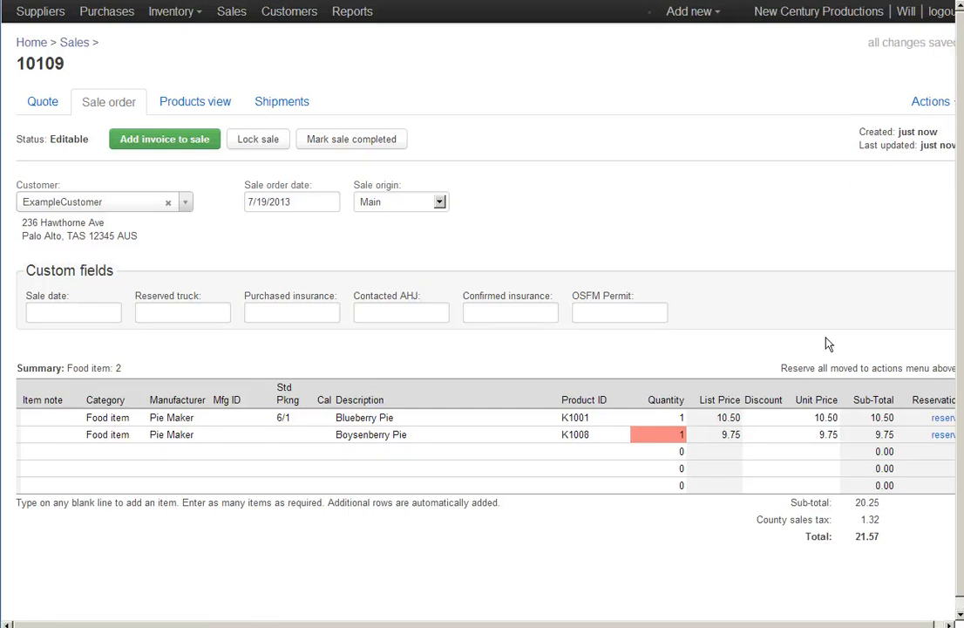
mouse_move(741, 331)
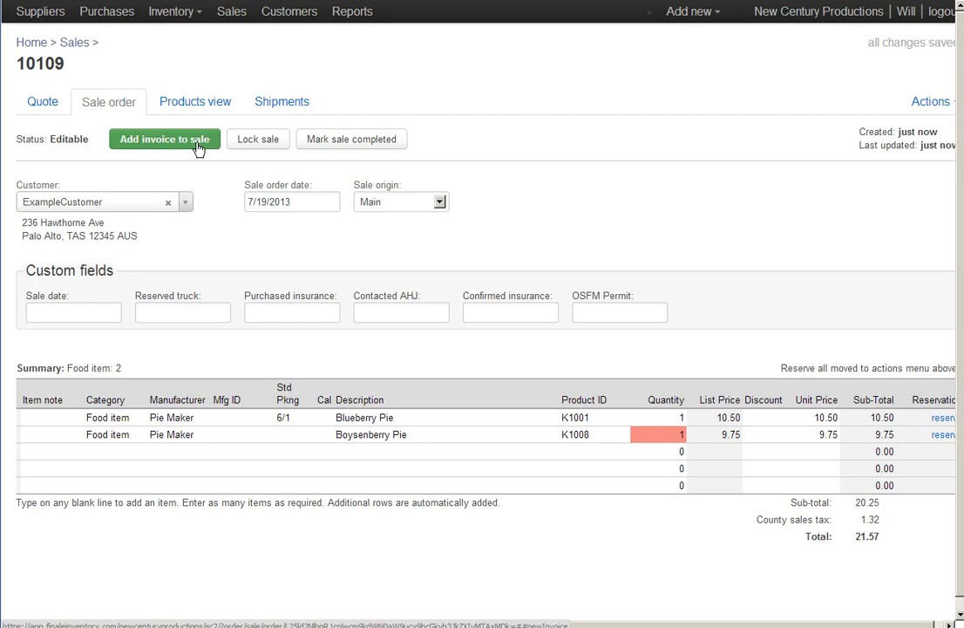
Step: Add an invoice to the sale covering both pies at 21.57 total
click(164, 139)
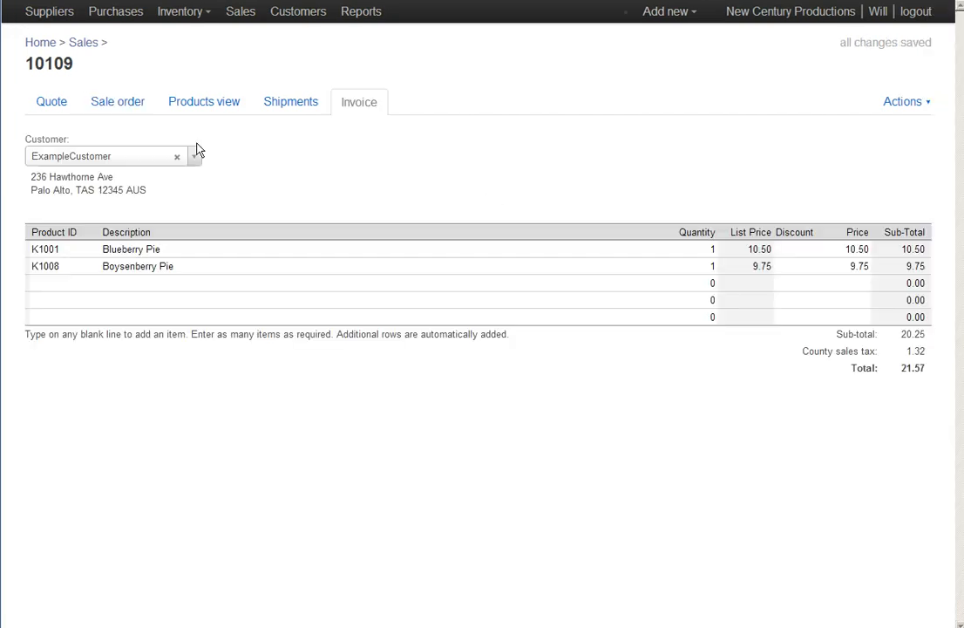
mouse_move(314, 136)
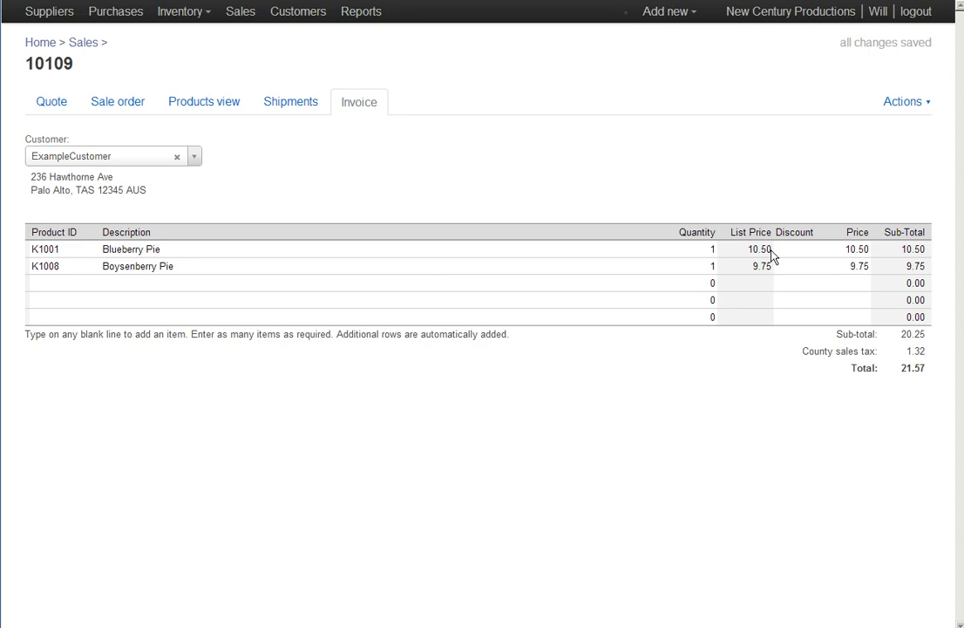
mouse_move(770, 277)
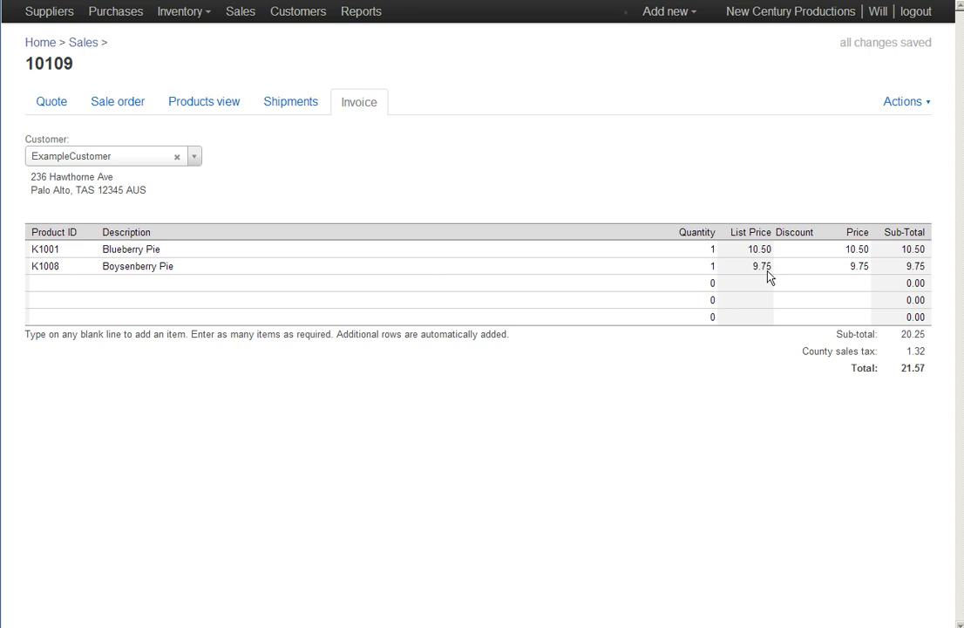
mouse_move(687, 282)
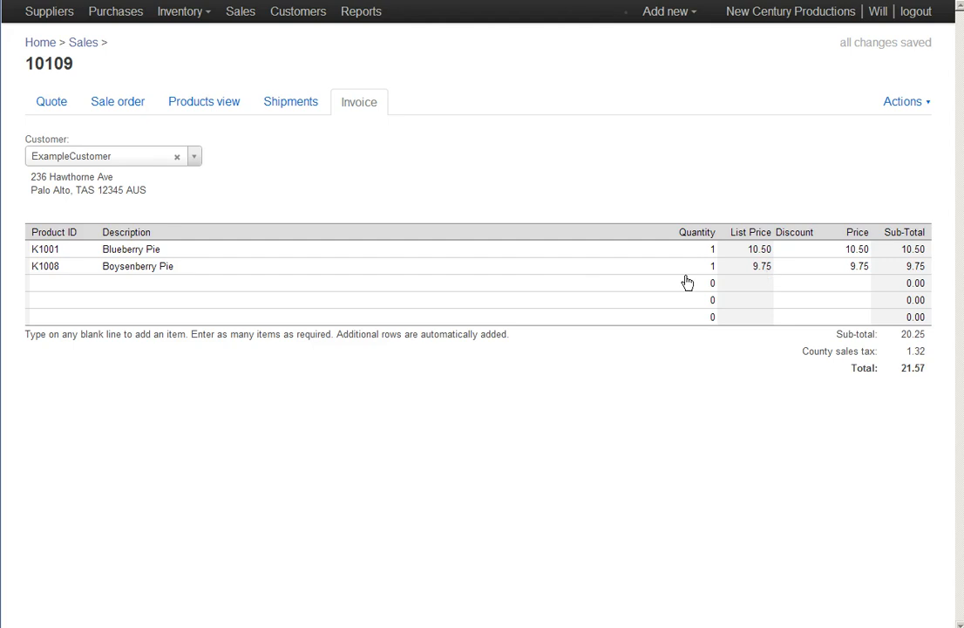
mouse_move(747, 277)
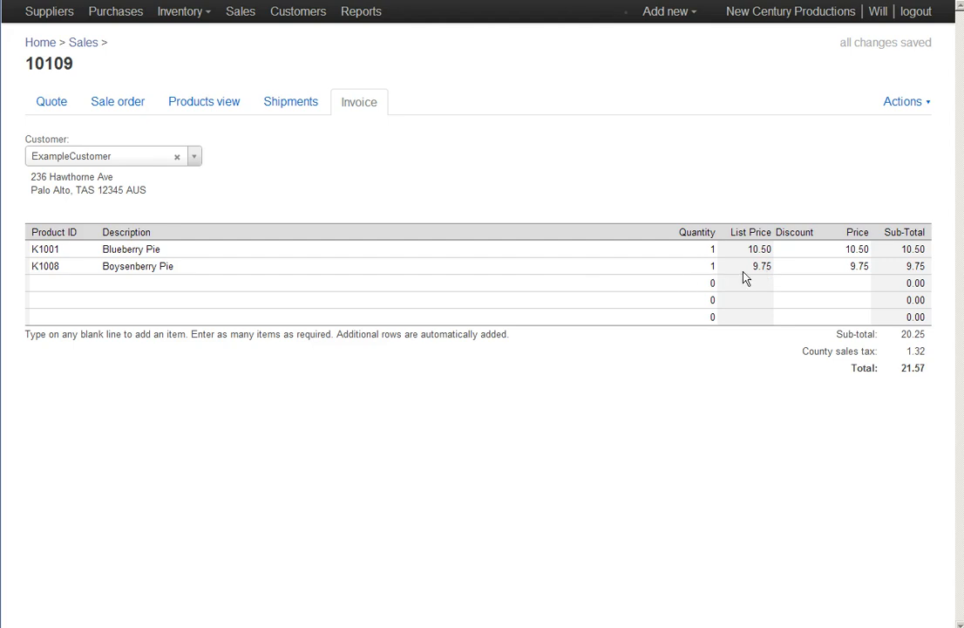
mouse_move(791, 202)
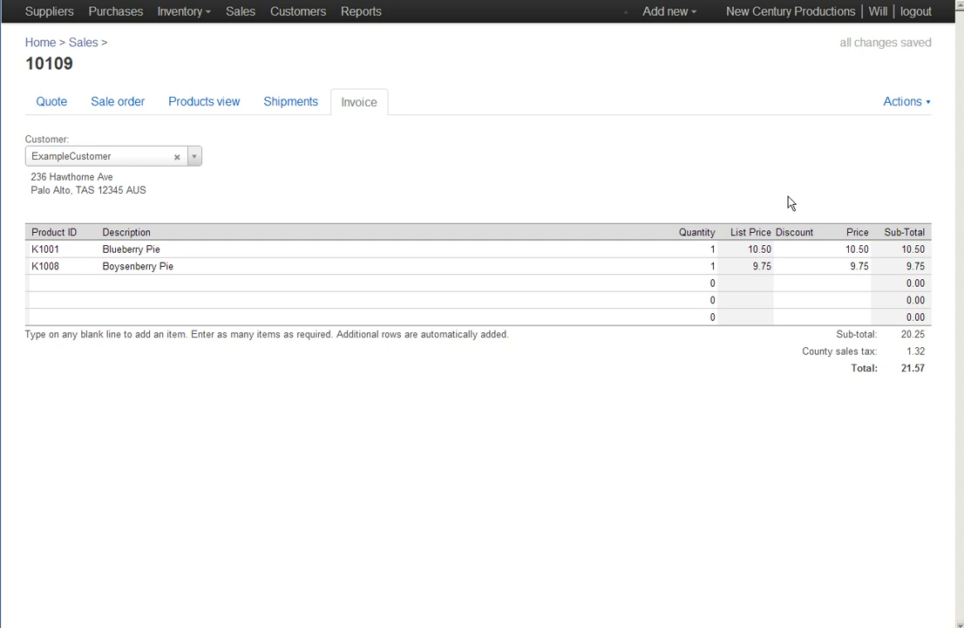
Step: Close the invoice 10109-1 preview and return to the Sale order tab
click(903, 102)
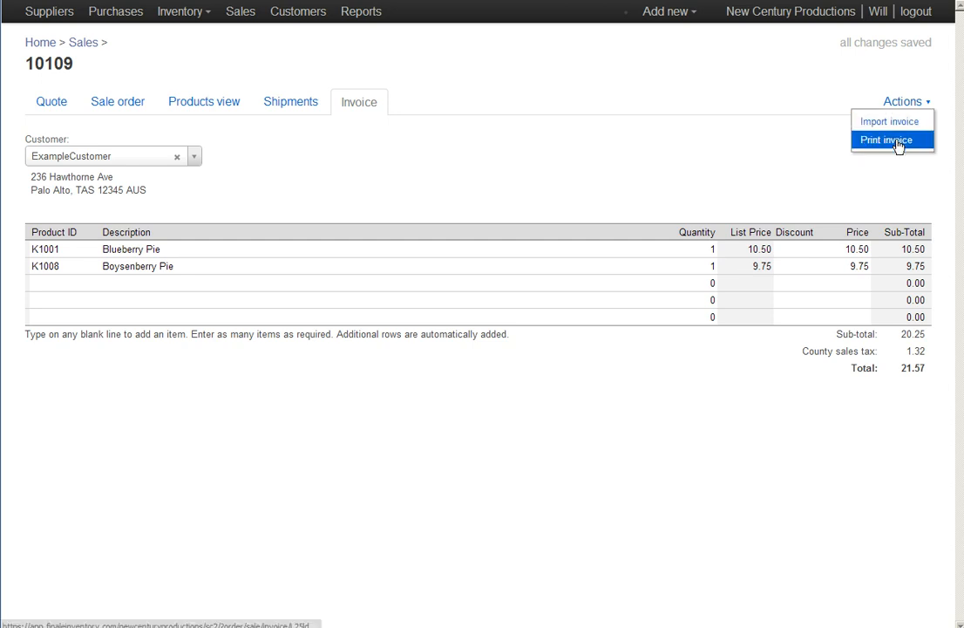
click(885, 139)
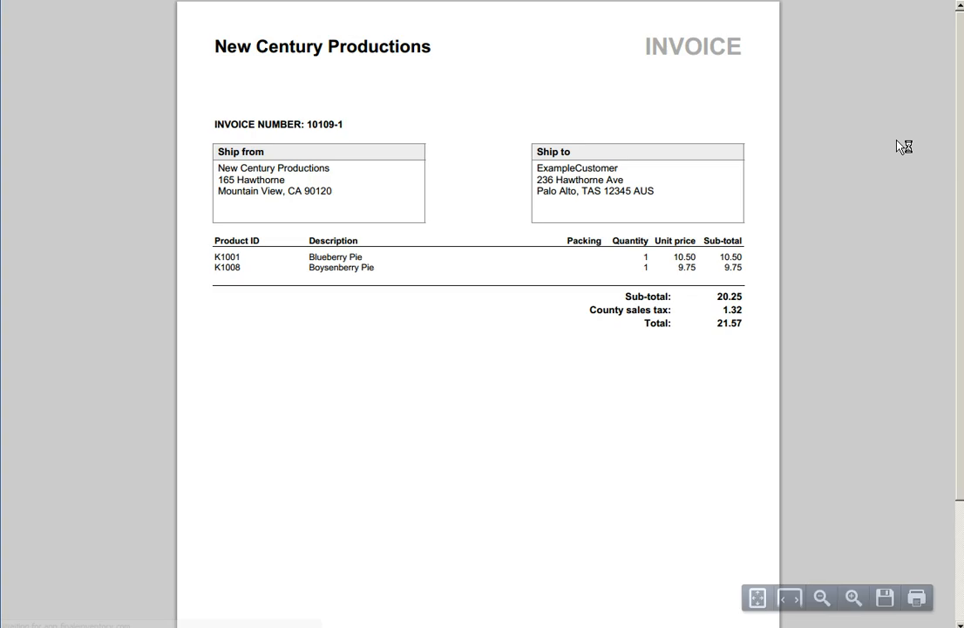
mouse_move(760, 252)
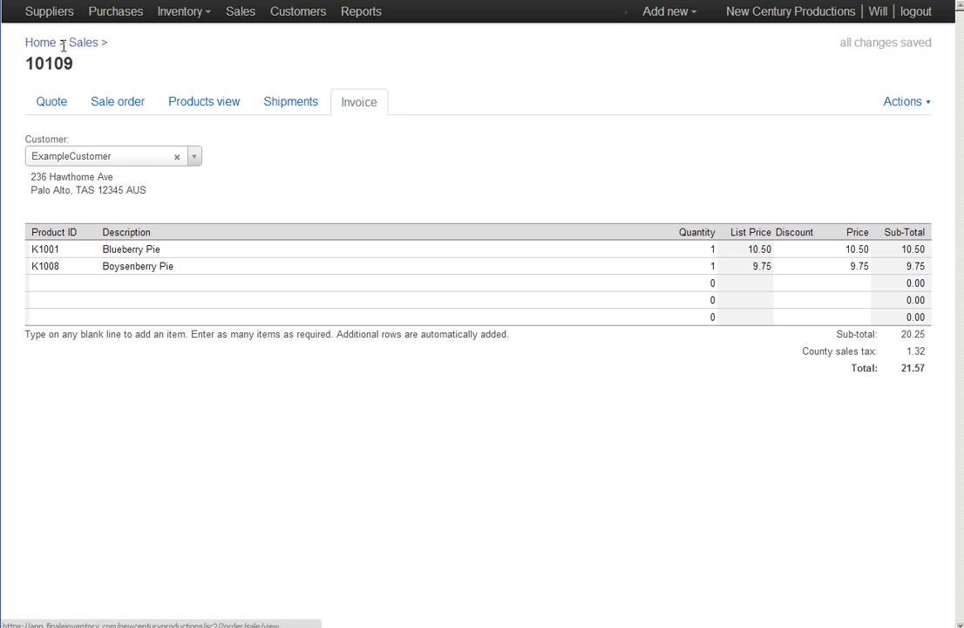
click(117, 101)
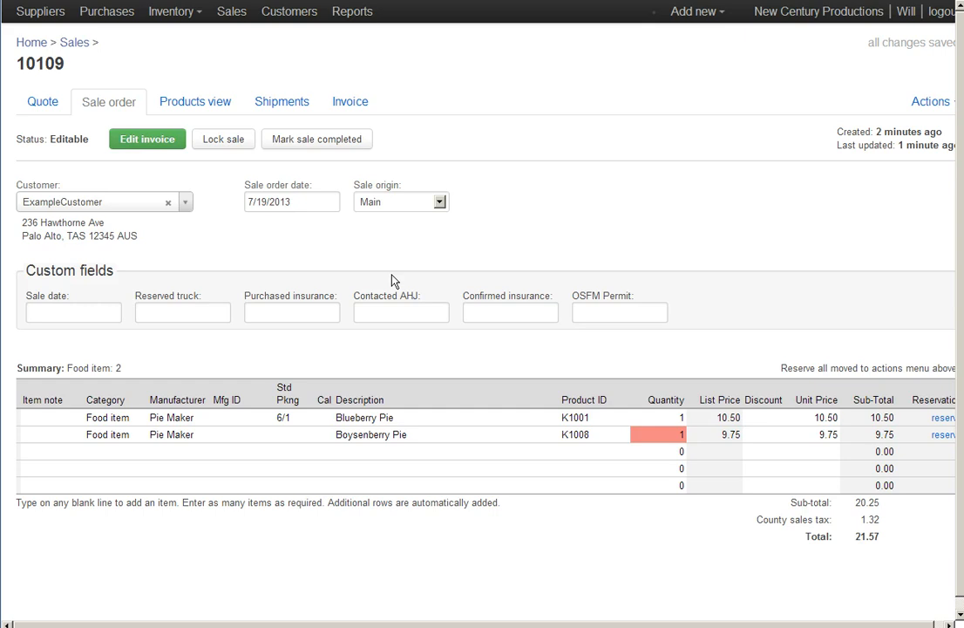
Step: Update shipment 10109-1 to match the order, then set Boysenberry Pie quantity to 0
click(282, 101)
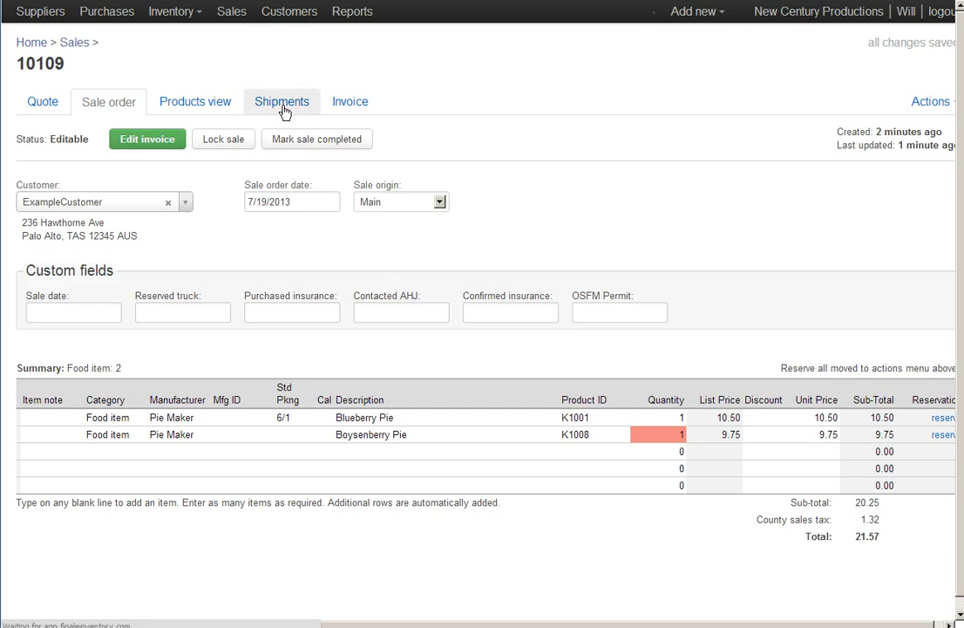
click(282, 101)
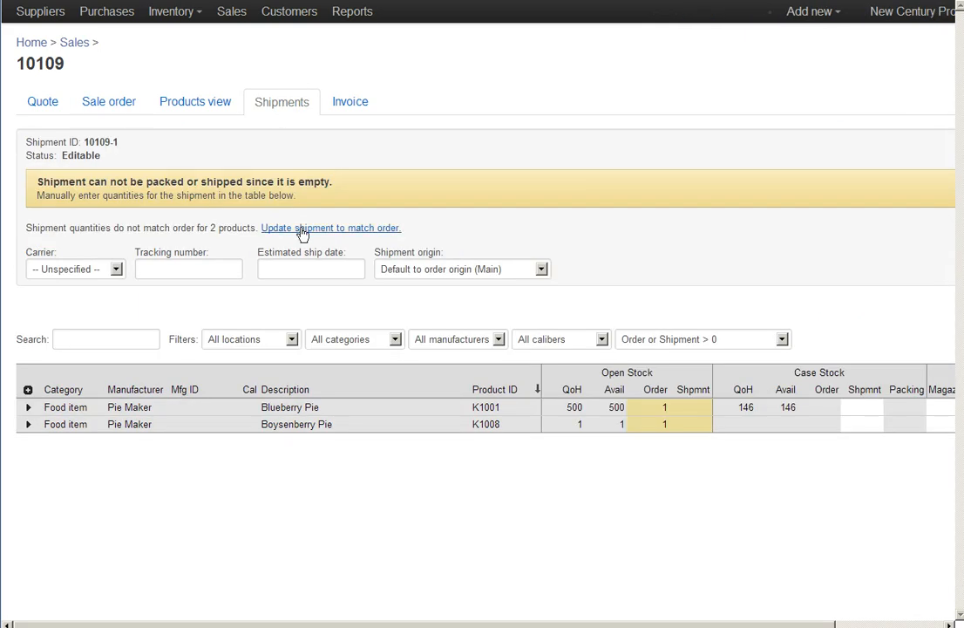
click(331, 227)
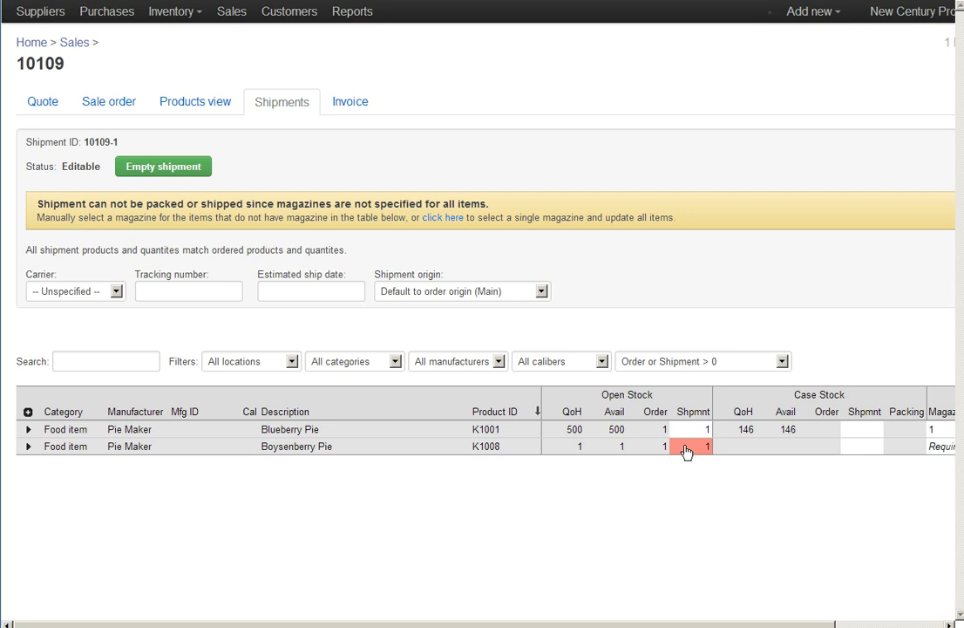
click(689, 446)
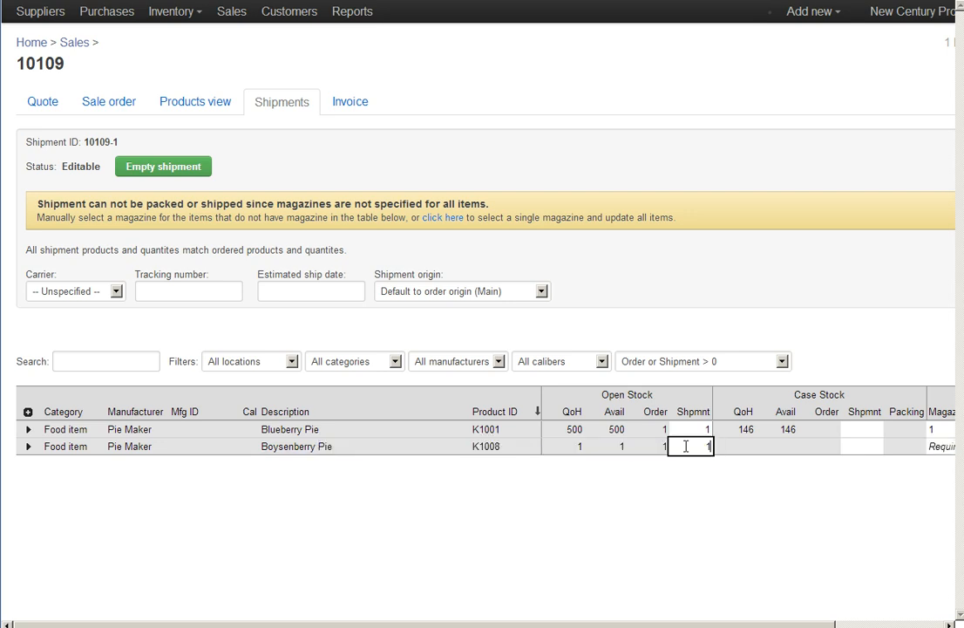
text(0)
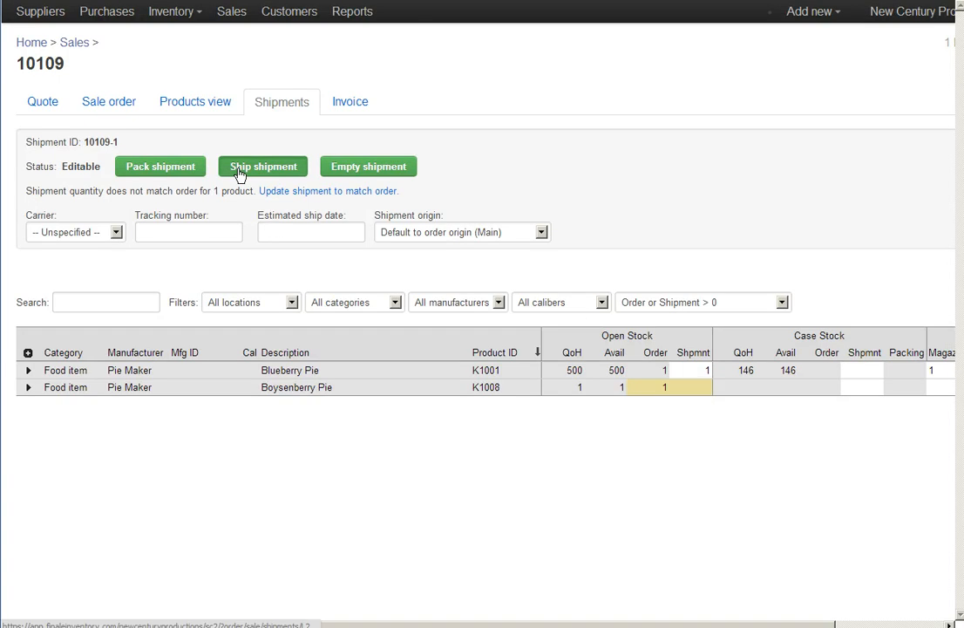
Step: Ship shipment 10109-1 with one Blueberry Pie dated 7/19/2013
click(261, 168)
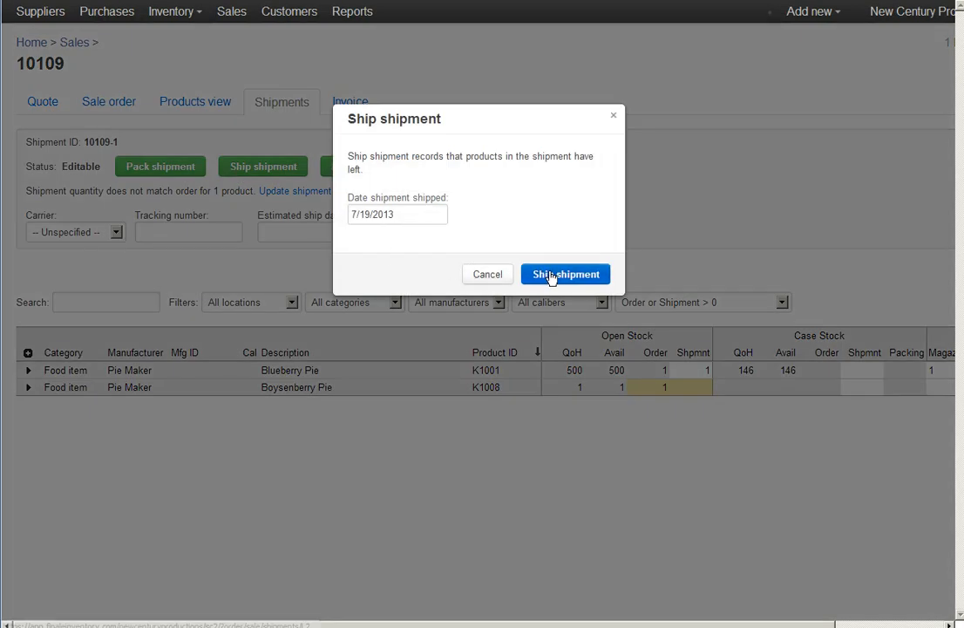
click(564, 274)
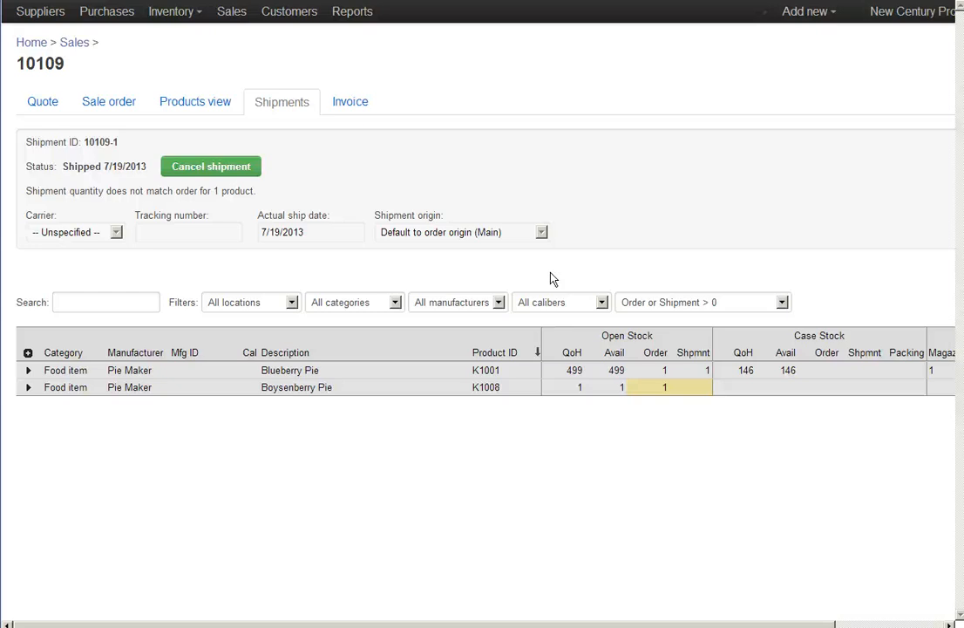
mouse_move(584, 499)
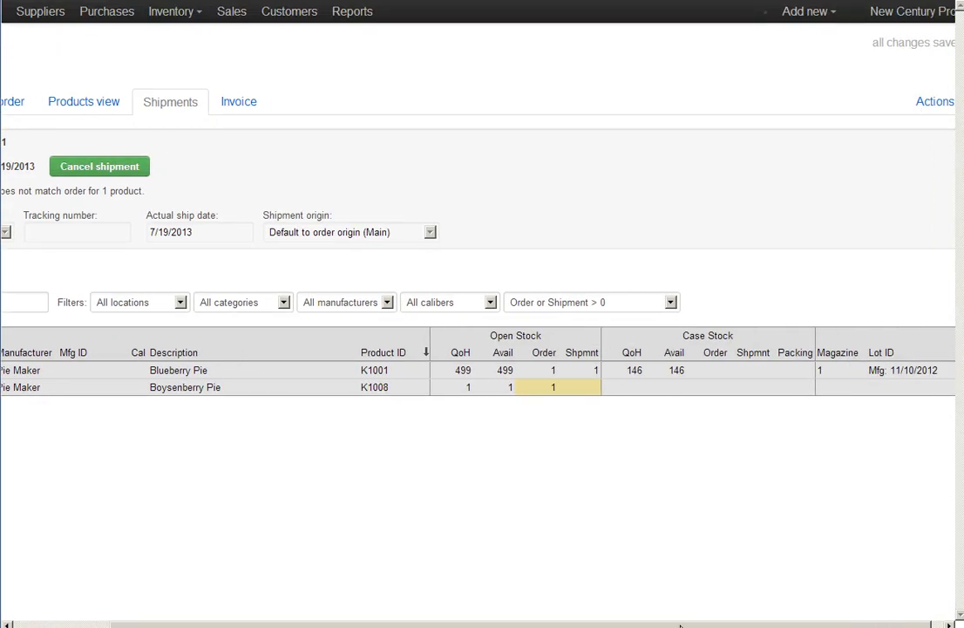
Step: Add an invoice for the shipment, billing one Blueberry Pie for 11.18, via the Actions menu
click(935, 101)
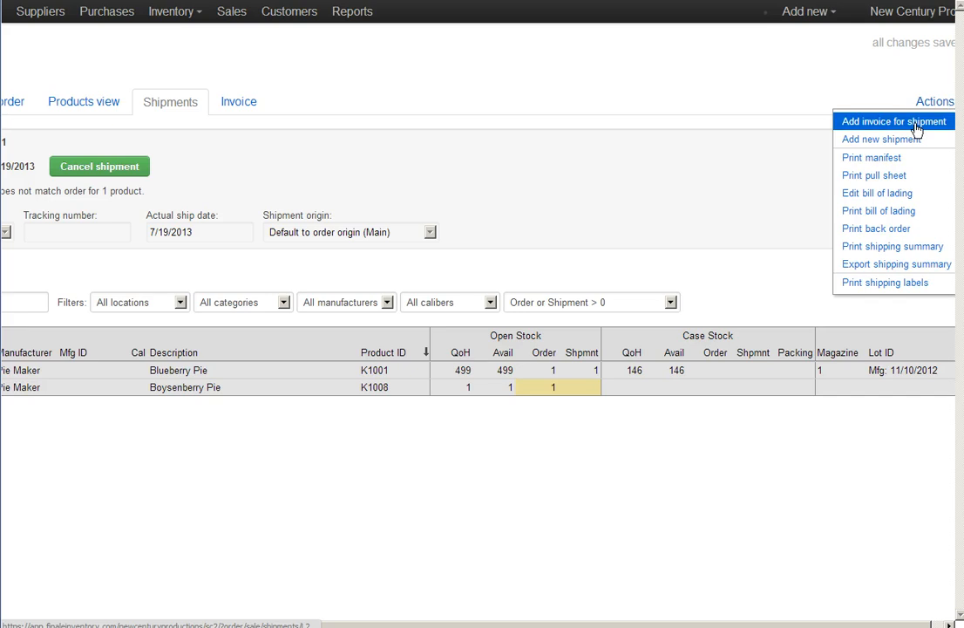
click(892, 122)
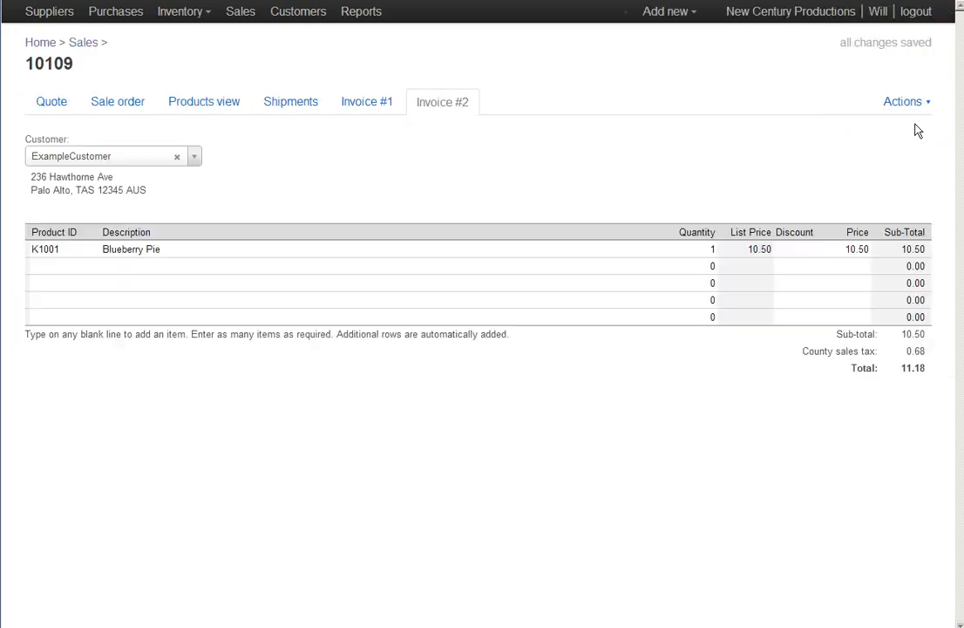
mouse_move(527, 108)
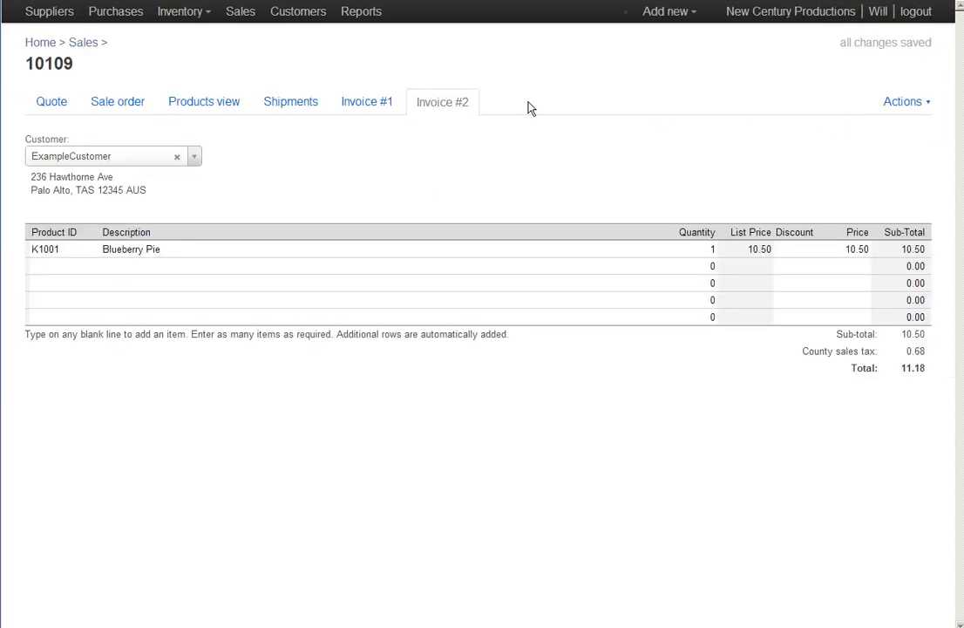
mouse_move(659, 183)
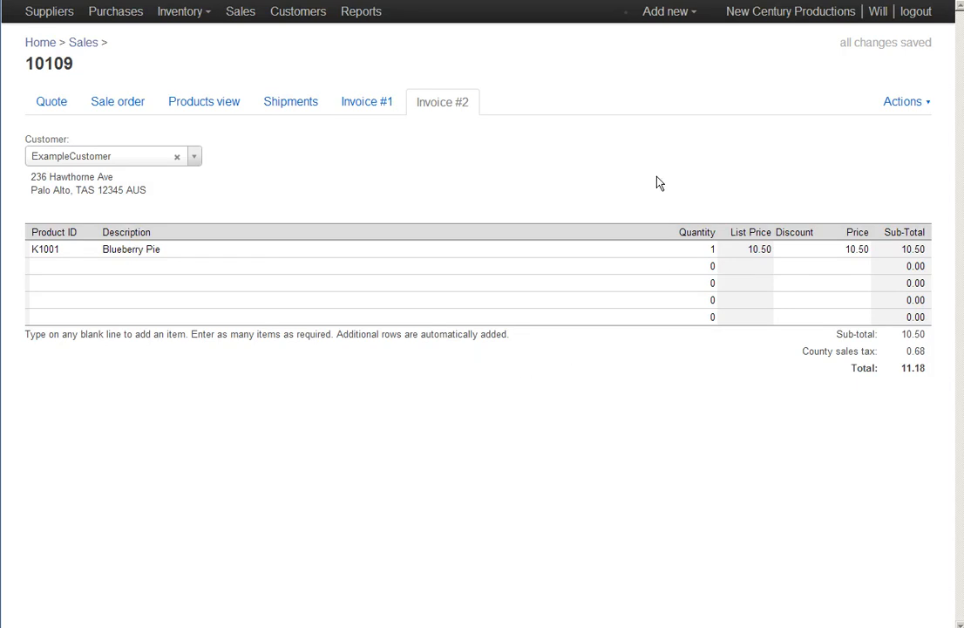
mouse_move(205, 353)
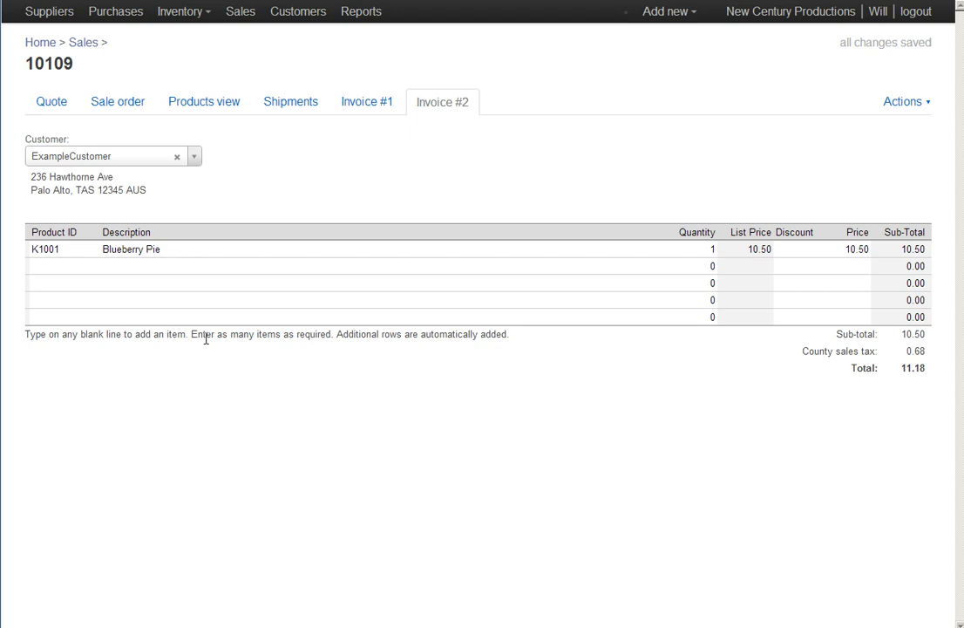
mouse_move(178, 272)
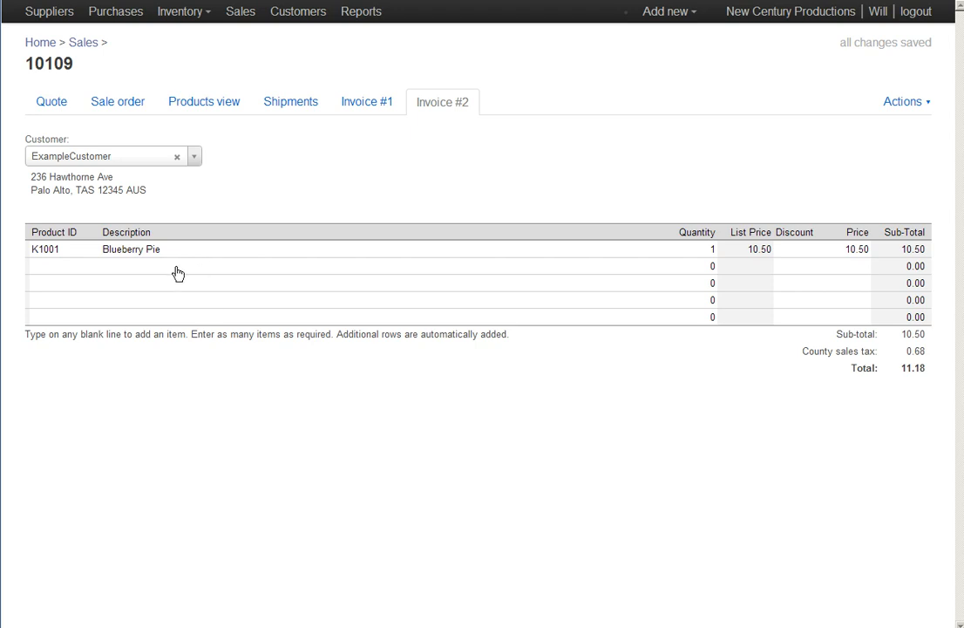
mouse_move(355, 276)
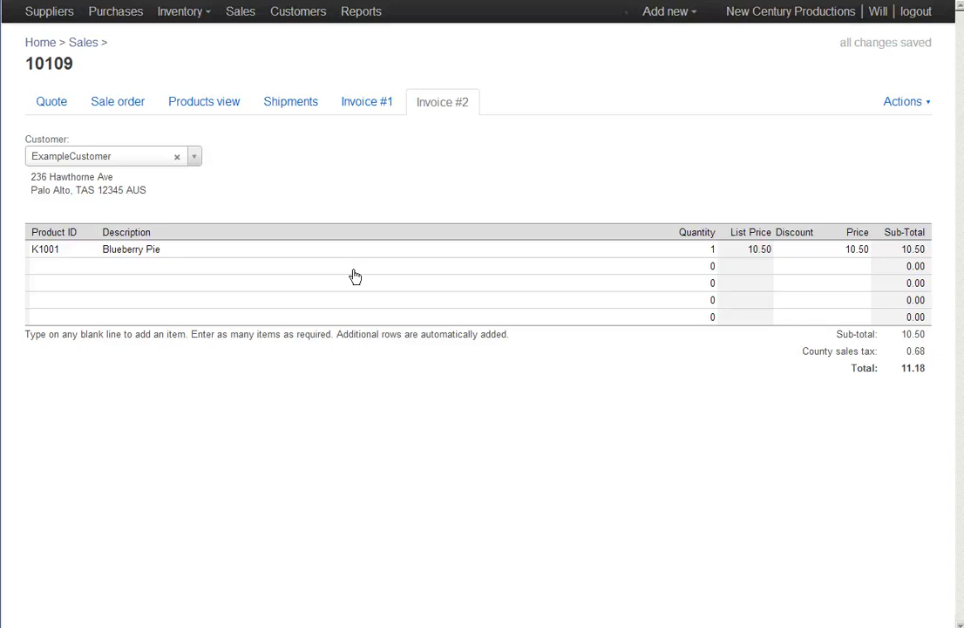
click(903, 101)
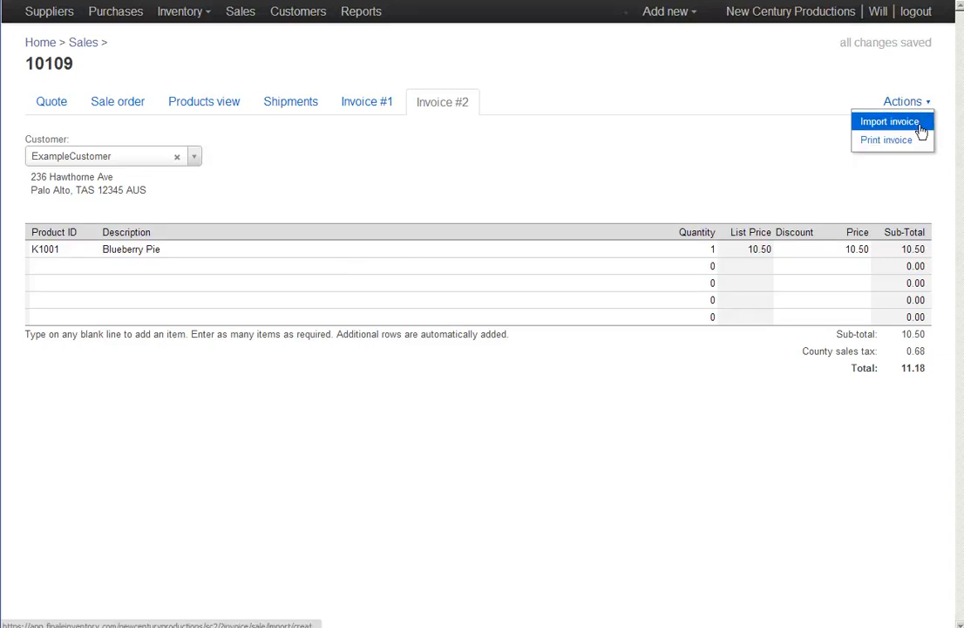
click(885, 140)
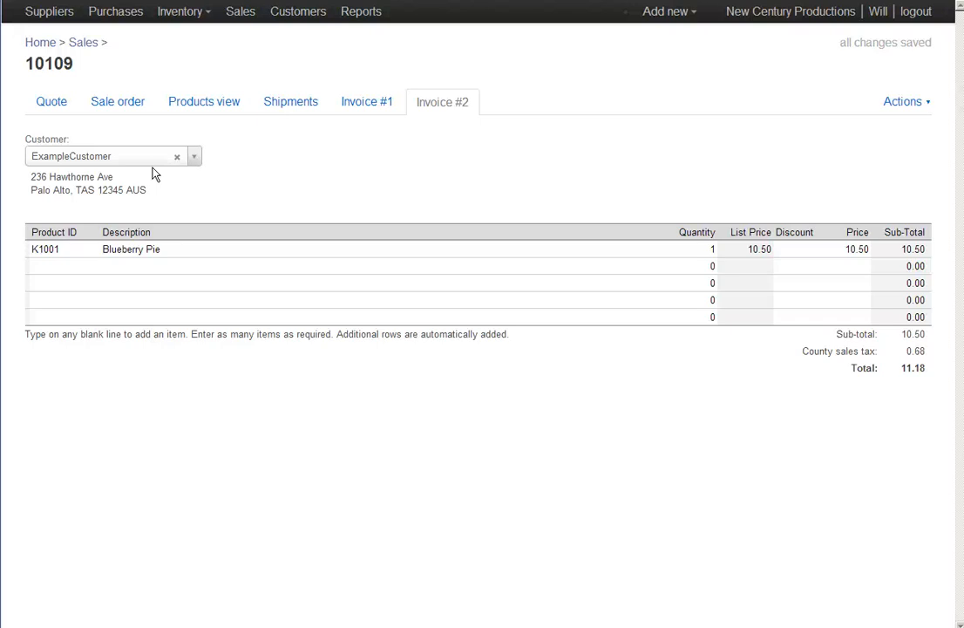
mouse_move(331, 153)
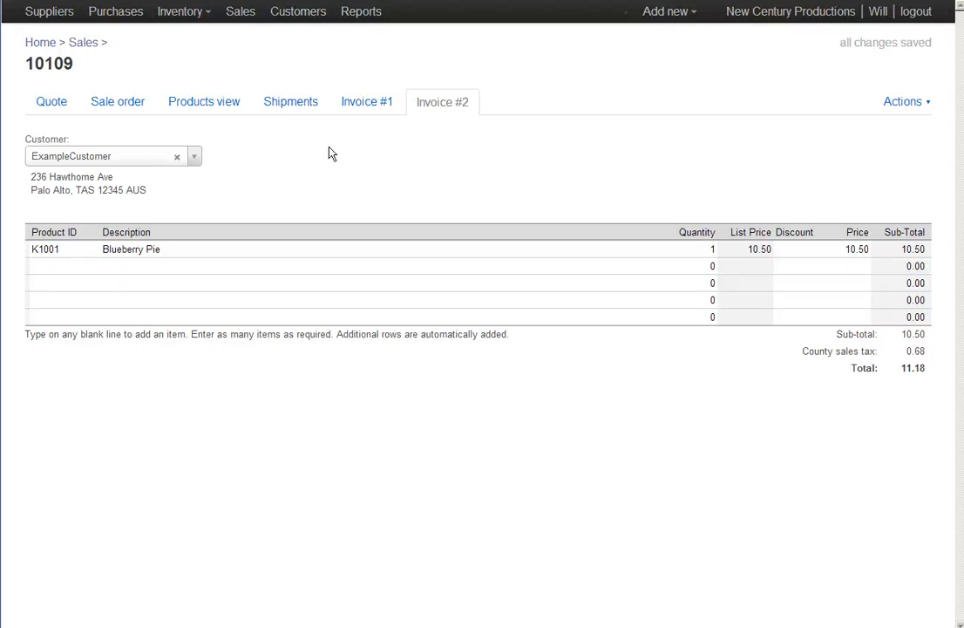
mouse_move(347, 133)
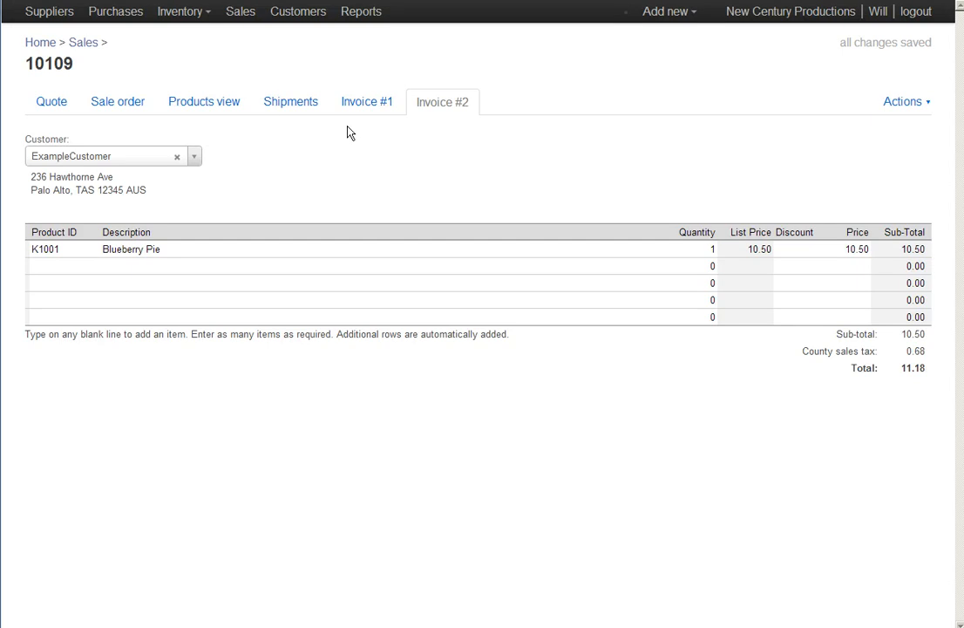